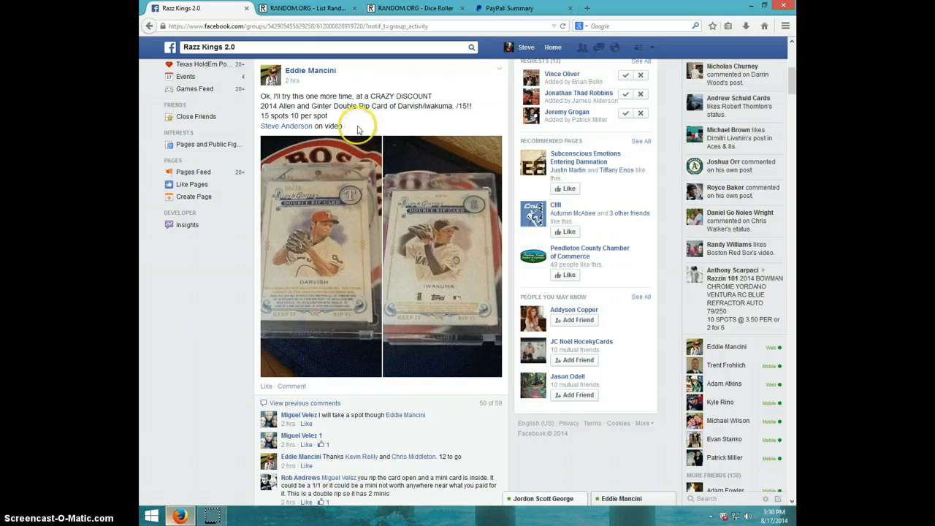
{"action": "mouse_move", "coordinate": [418, 157]}
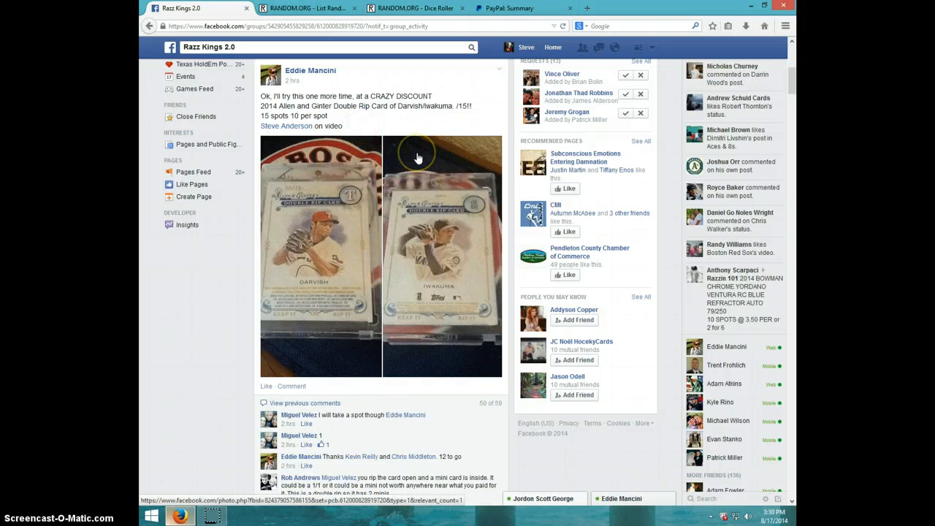
{"action": "mouse_move", "coordinate": [406, 197]}
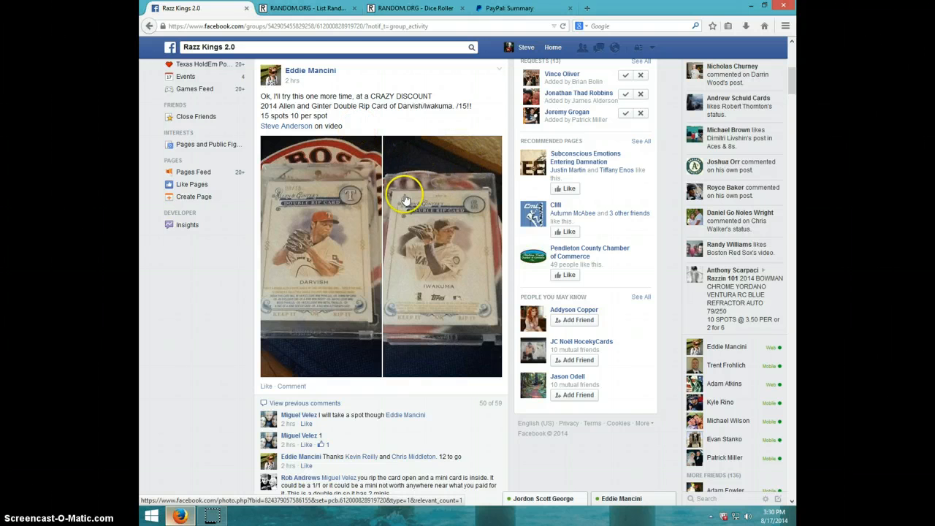
{"action": "mouse_move", "coordinate": [340, 278]}
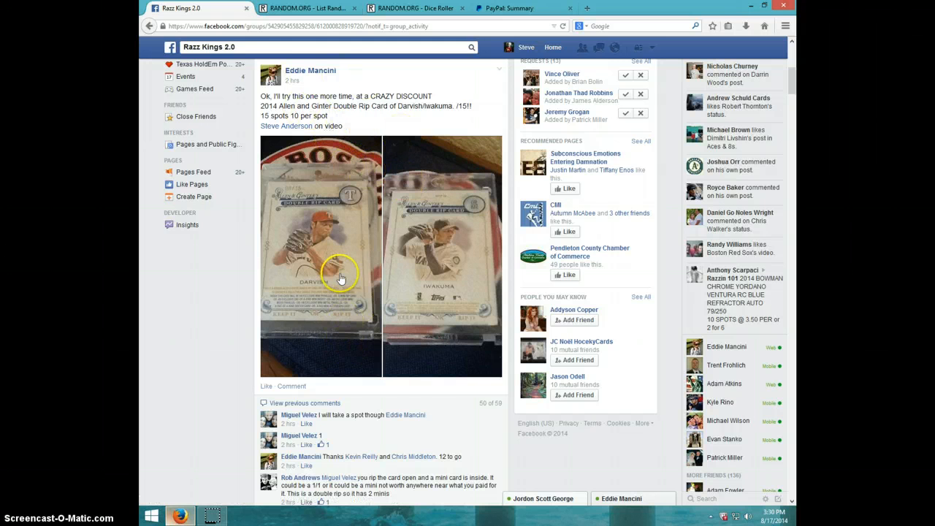
{"action": "mouse_move", "coordinate": [379, 270]}
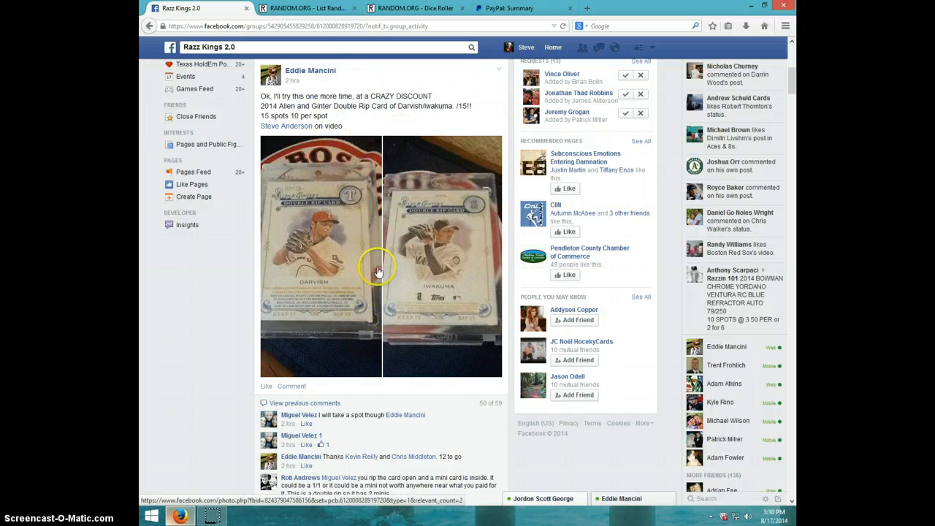
{"action": "mouse_move", "coordinate": [406, 291]}
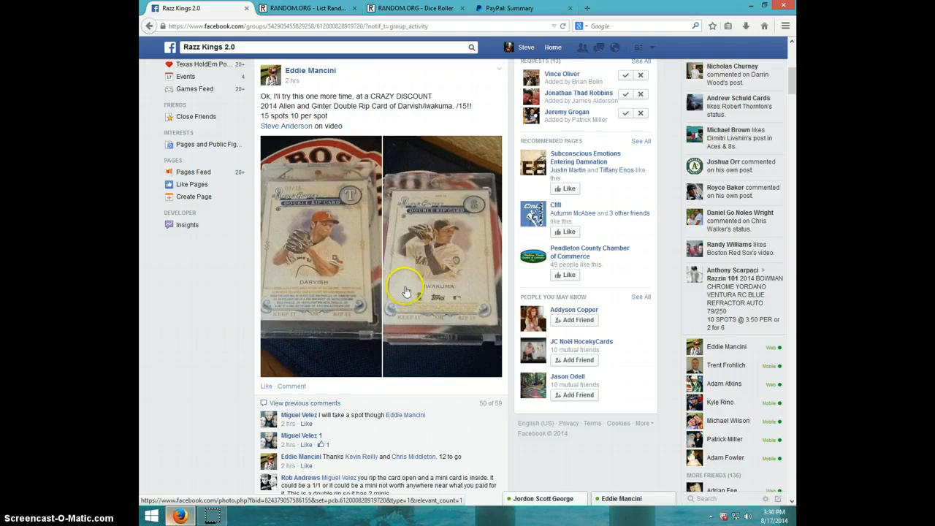
Scroll past the participant list and post the comment 'LIVE' on the card-break post.
{"action": "scroll", "scroll_direction": "down", "scroll_amount": 3}
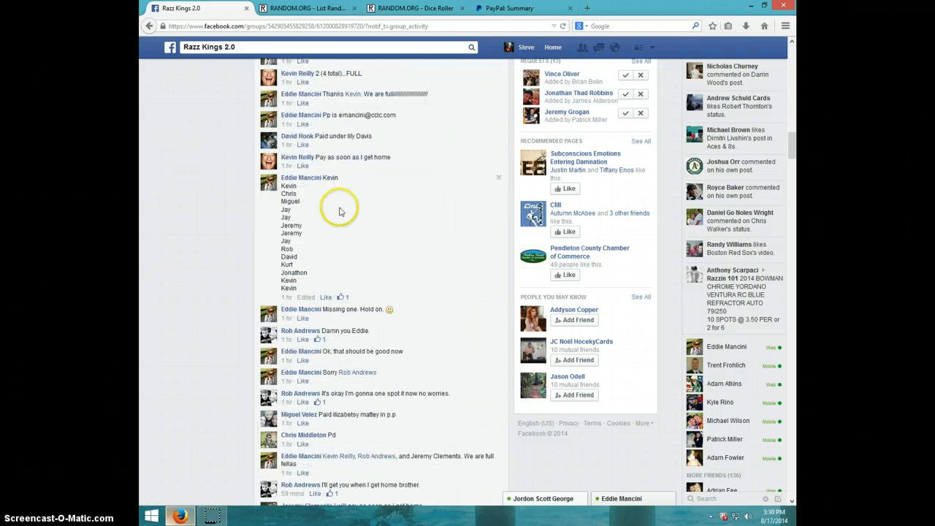
{"action": "scroll", "scroll_direction": "down", "scroll_amount": 3}
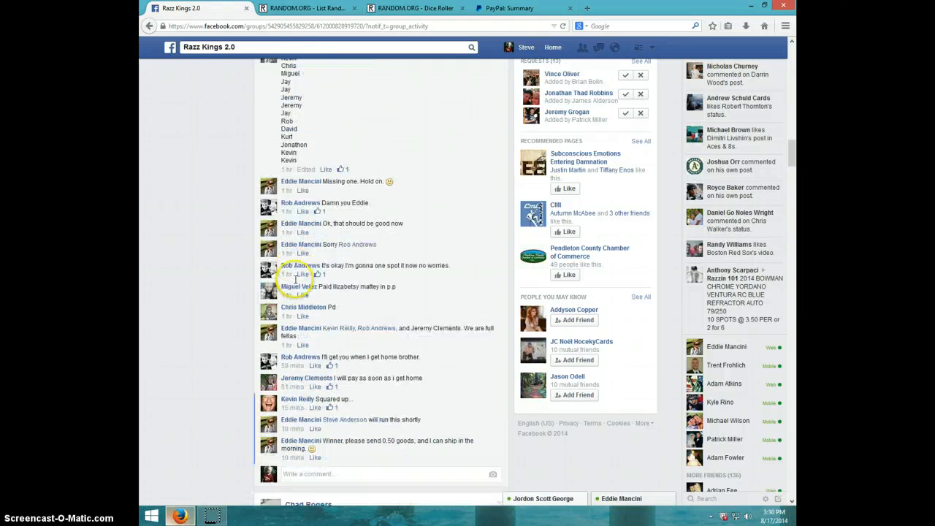
{"action": "scroll", "scroll_direction": "down", "scroll_amount": 3}
{"action": "type", "text": "L"}
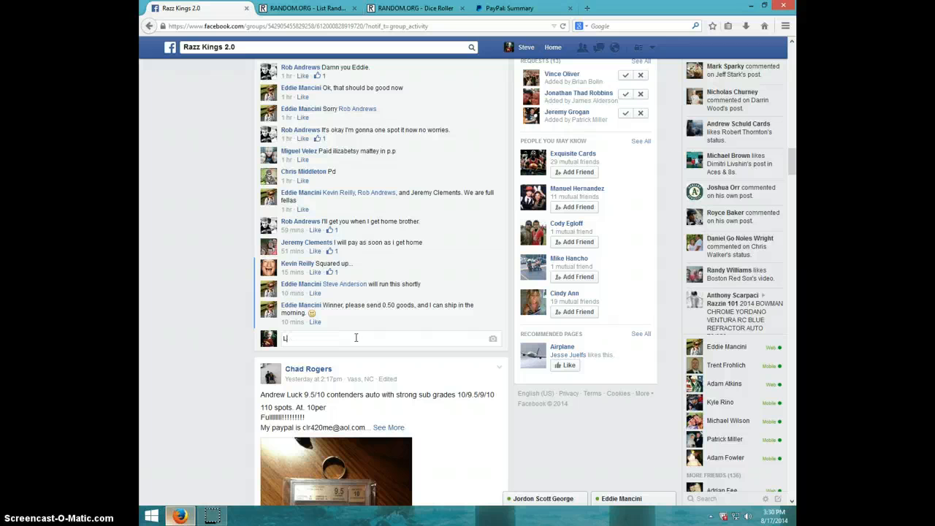
{"action": "key", "text": "Return"}
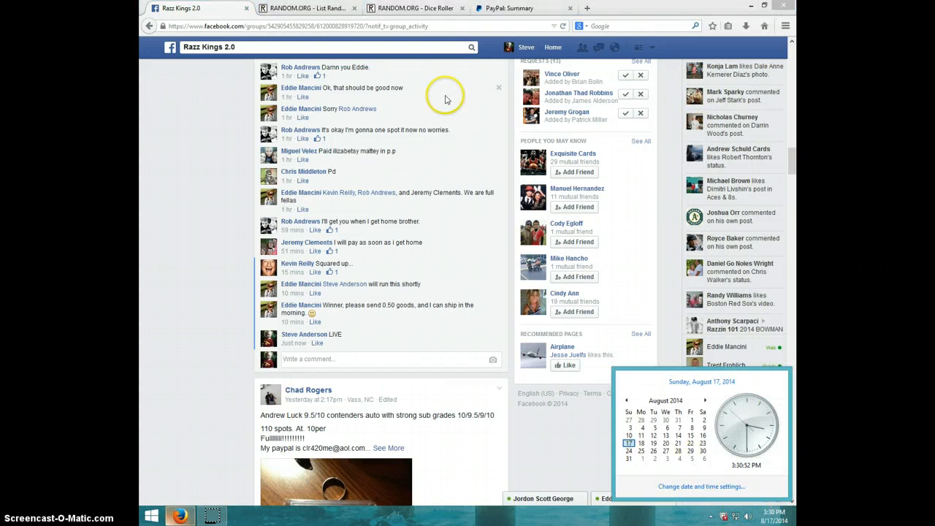
Roll two dice in the Dice Roller, then return to the List Randomizer holding the names.
{"action": "left_click", "coordinate": [415, 8]}
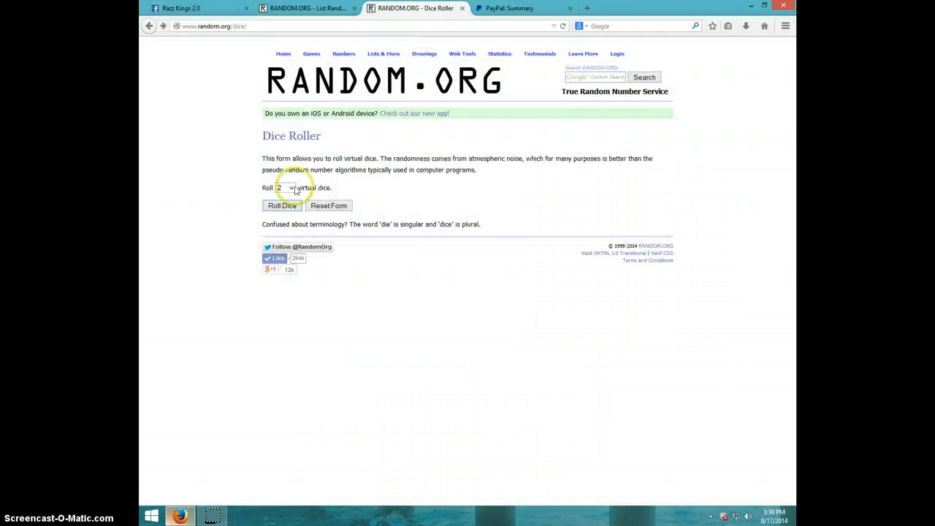
{"action": "left_click", "coordinate": [281, 205]}
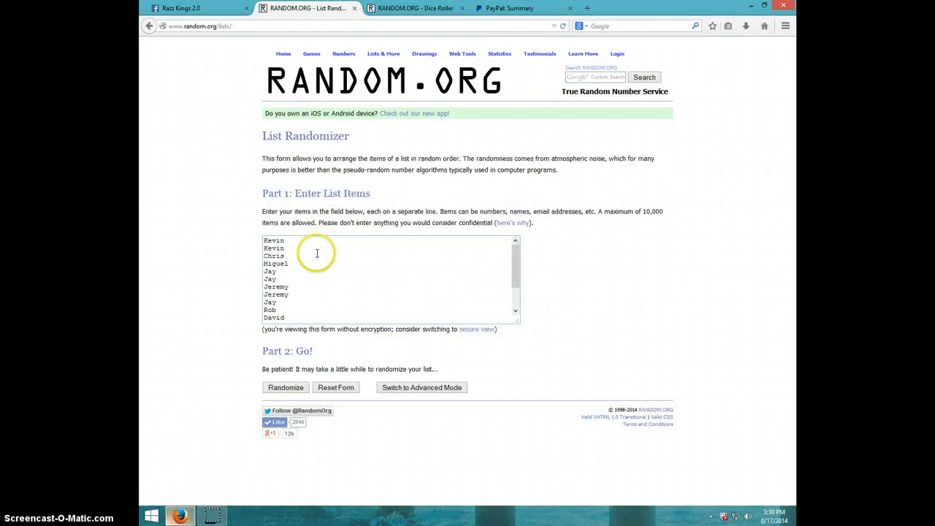
{"action": "mouse_move", "coordinate": [297, 266]}
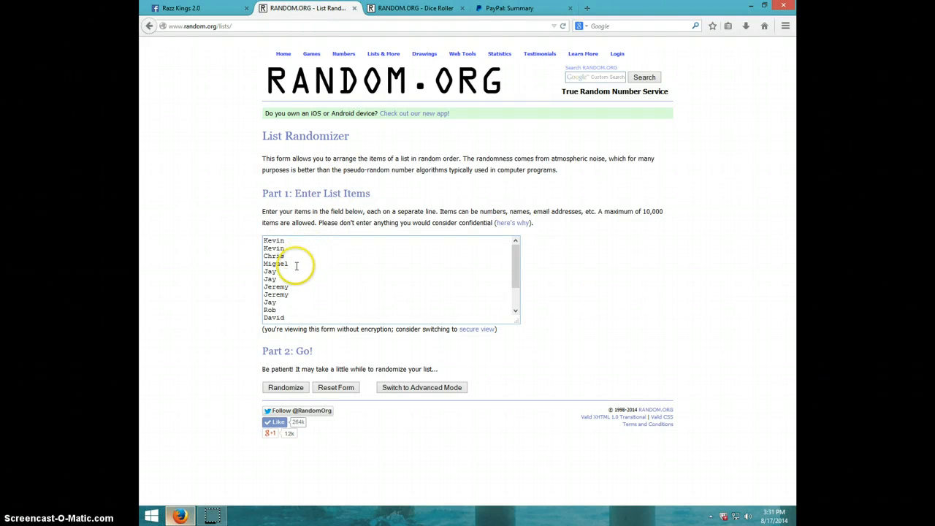
{"action": "mouse_move", "coordinate": [298, 290]}
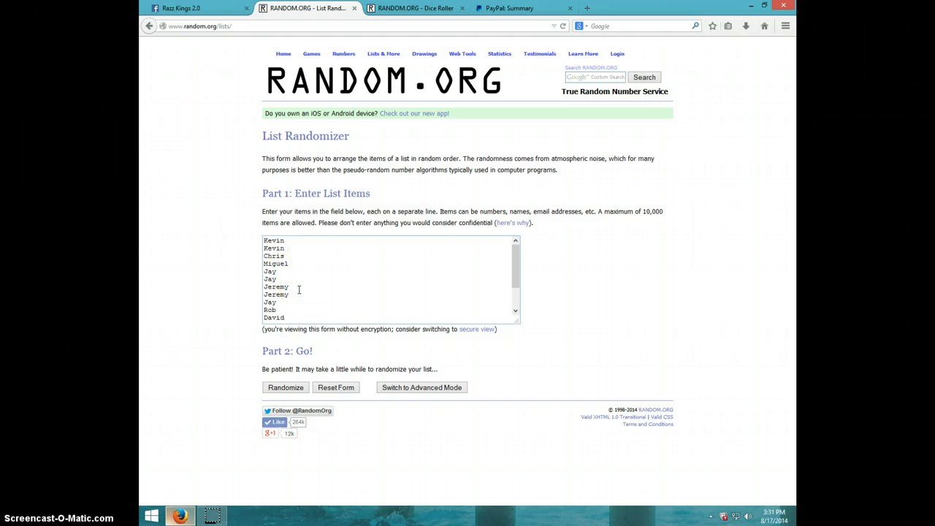
{"action": "scroll", "scroll_direction": "down", "scroll_amount": 3}
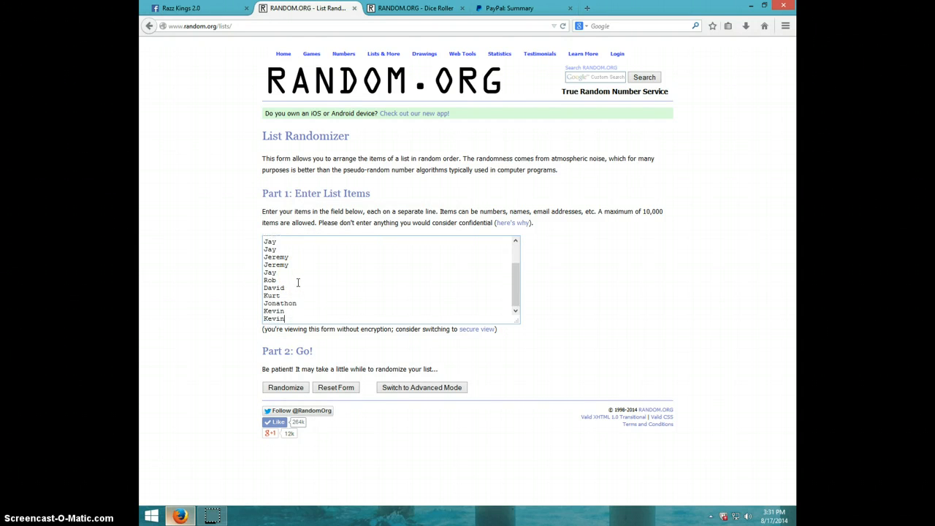
{"action": "mouse_move", "coordinate": [322, 302]}
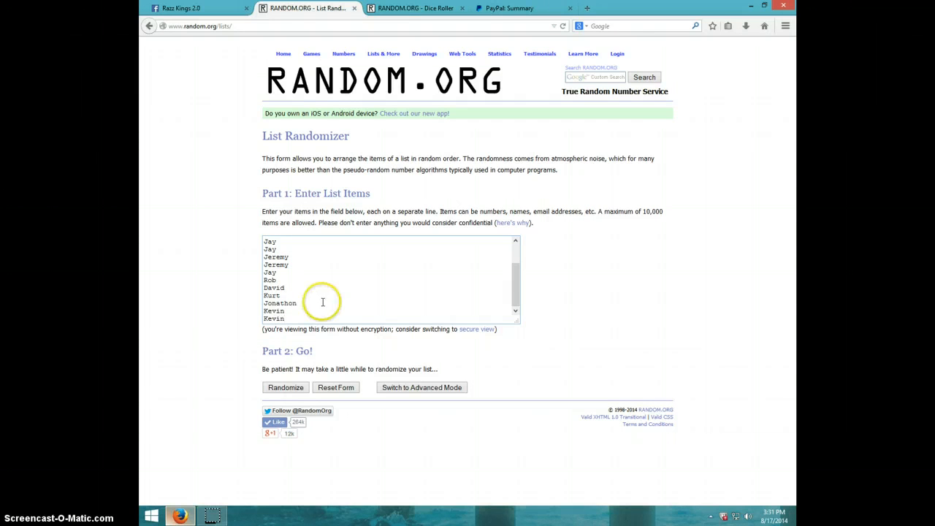
{"action": "left_click", "coordinate": [416, 8]}
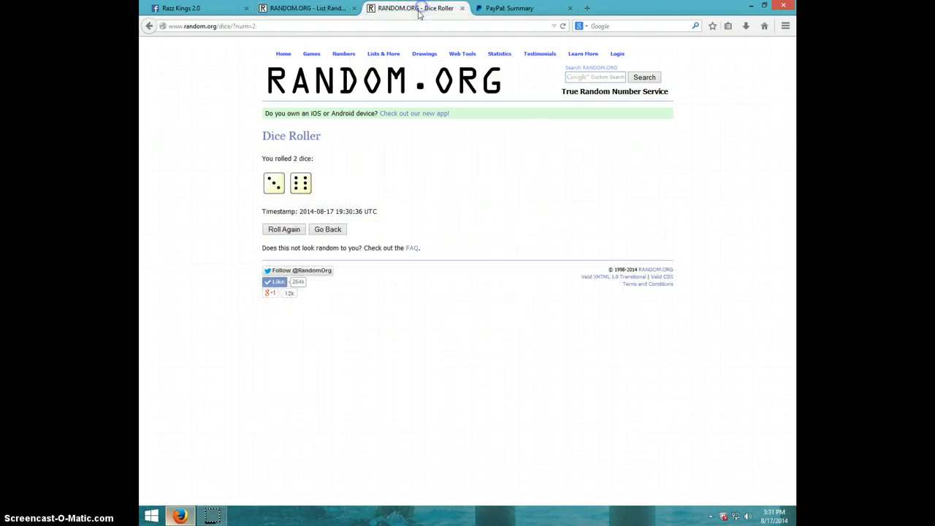
{"action": "left_click", "coordinate": [307, 8]}
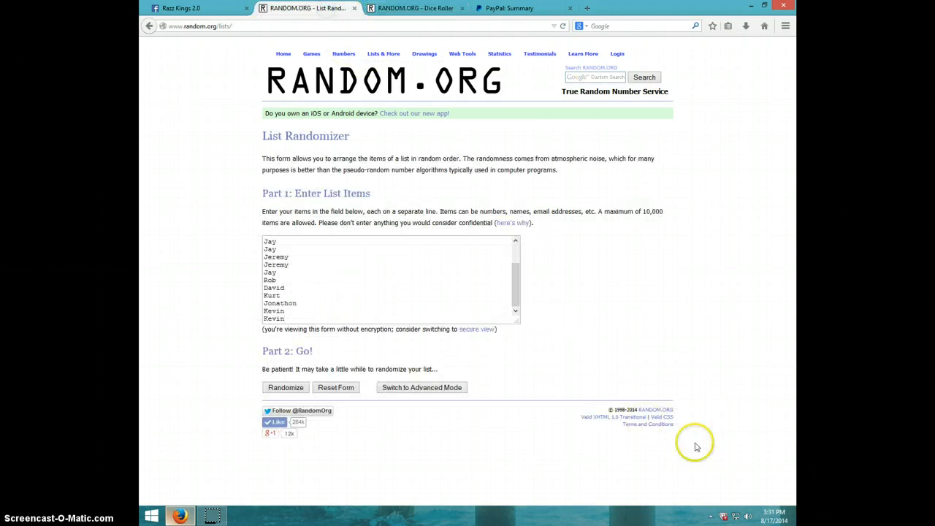
Shuffle the 15-name list eight times with Again!, leaving Jeremy at the top.
{"action": "left_click", "coordinate": [764, 518]}
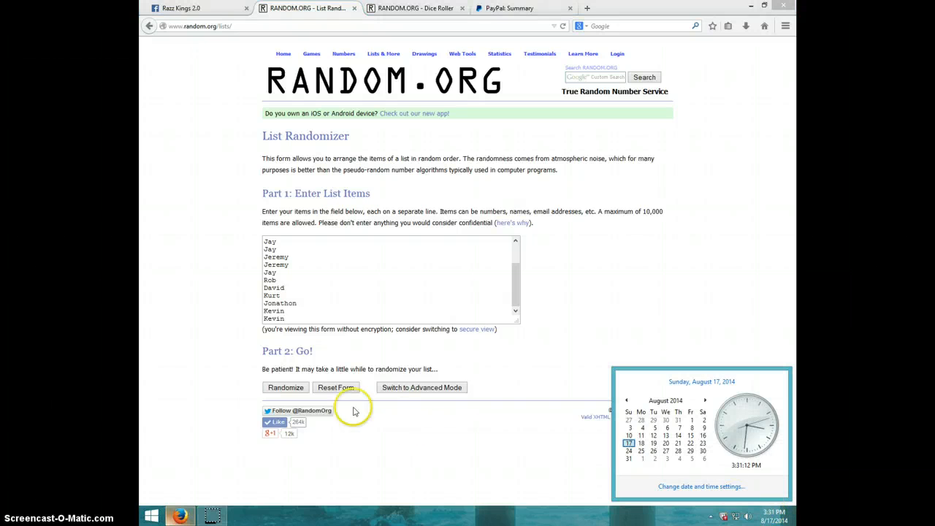
{"action": "left_click", "coordinate": [286, 387]}
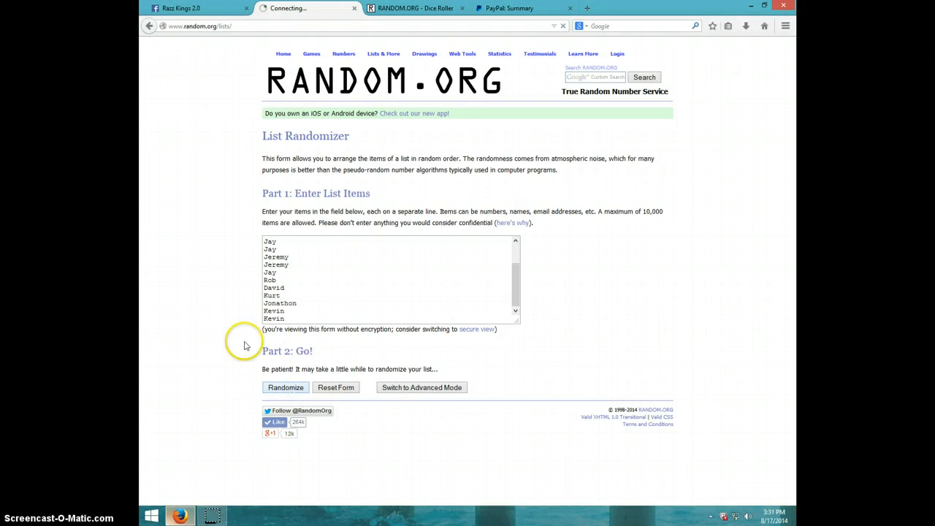
{"action": "left_click", "coordinate": [285, 387]}
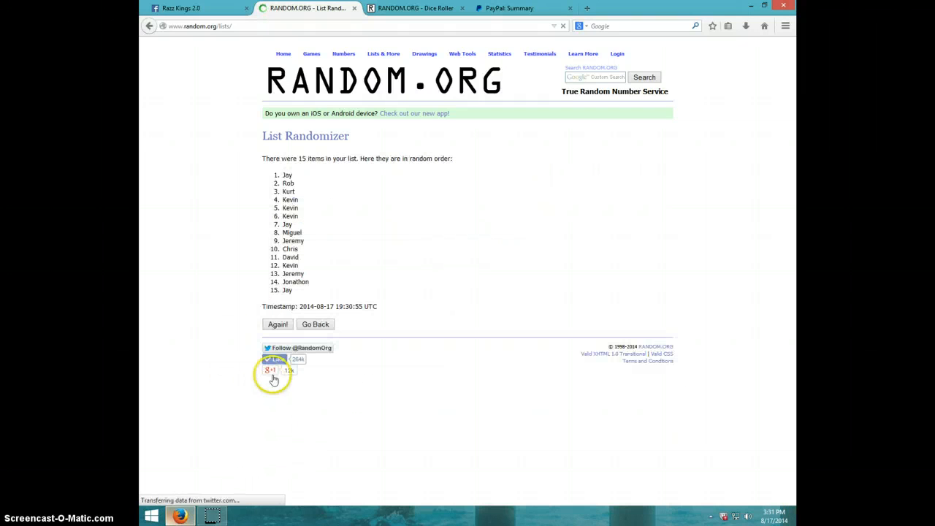
{"action": "left_click", "coordinate": [278, 323]}
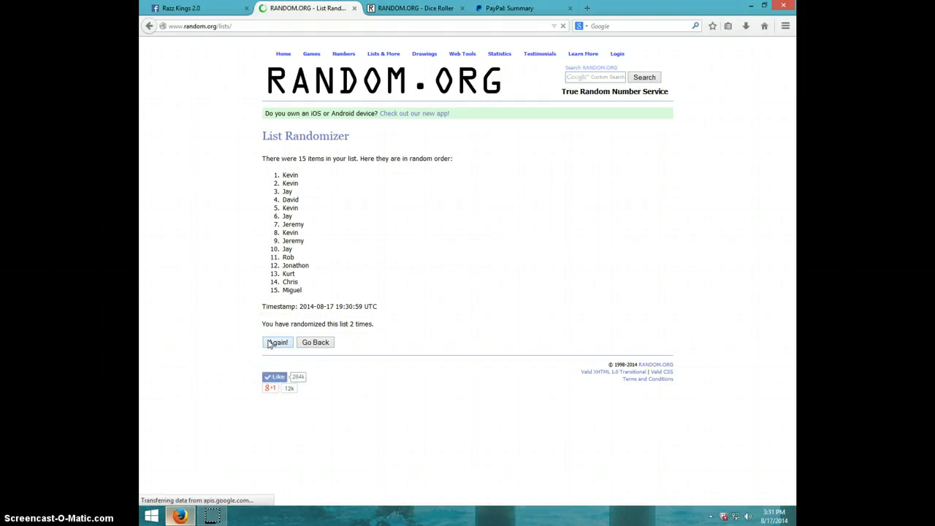
{"action": "left_click", "coordinate": [277, 342]}
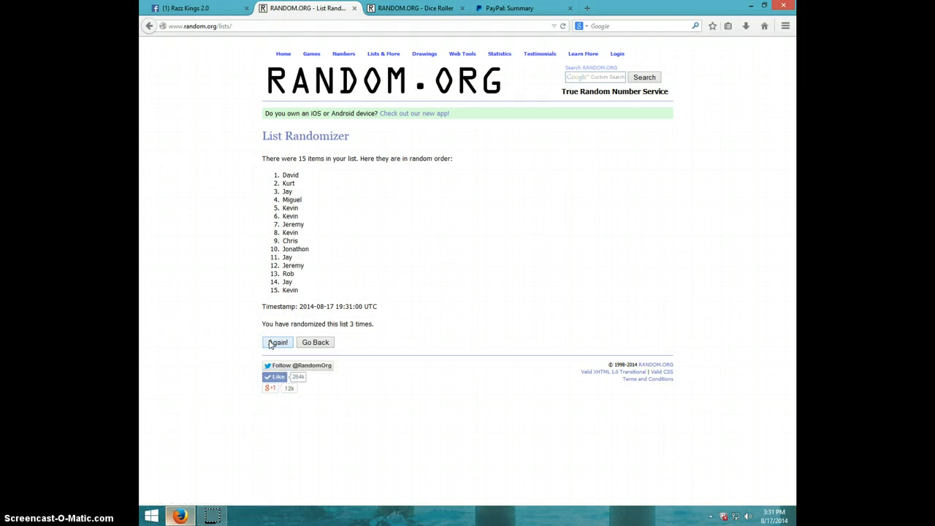
{"action": "left_click", "coordinate": [278, 342]}
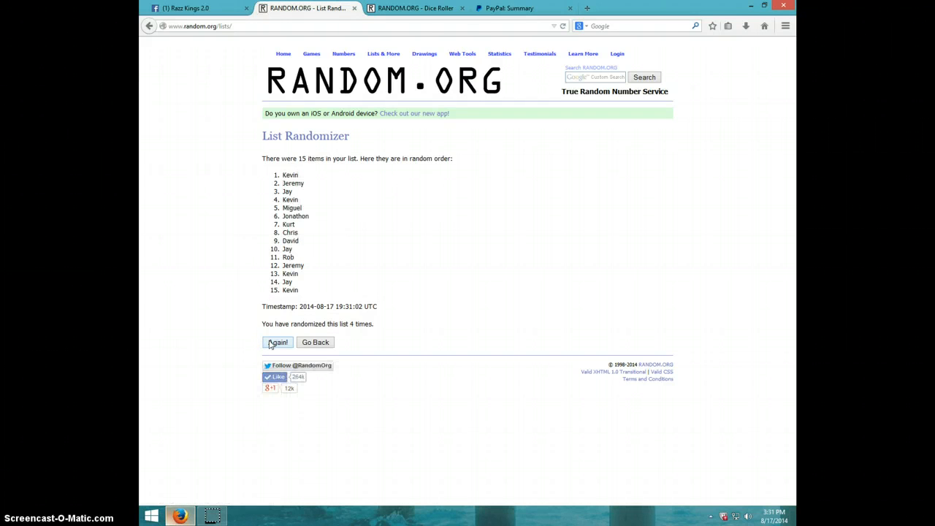
{"action": "left_click", "coordinate": [278, 342]}
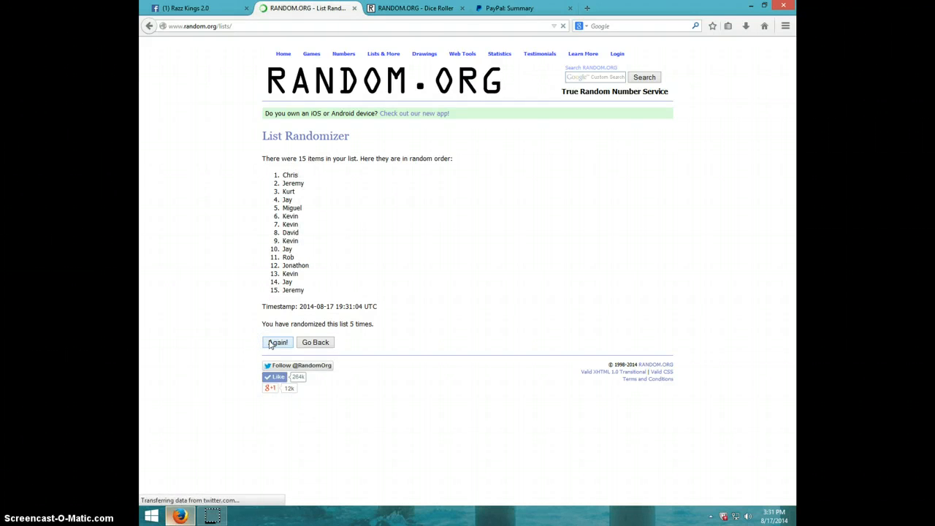
{"action": "left_click", "coordinate": [278, 342]}
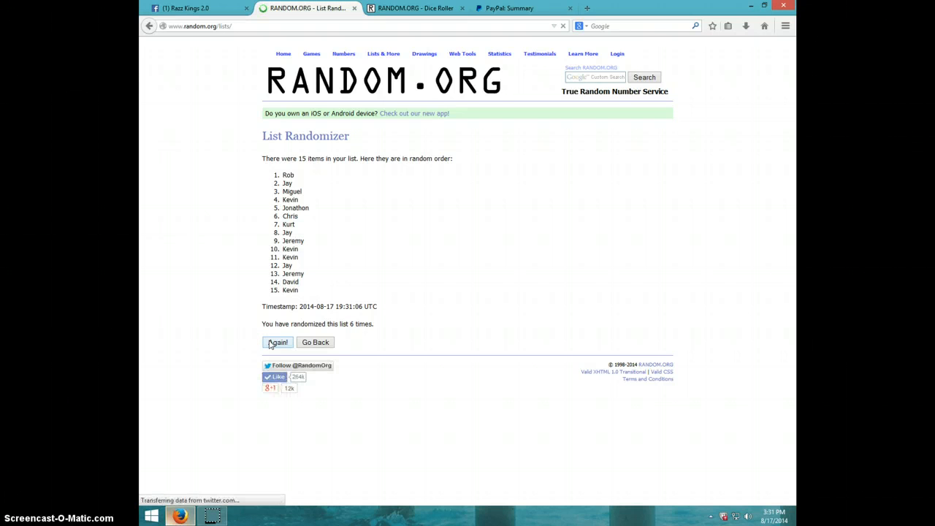
{"action": "left_click", "coordinate": [277, 342]}
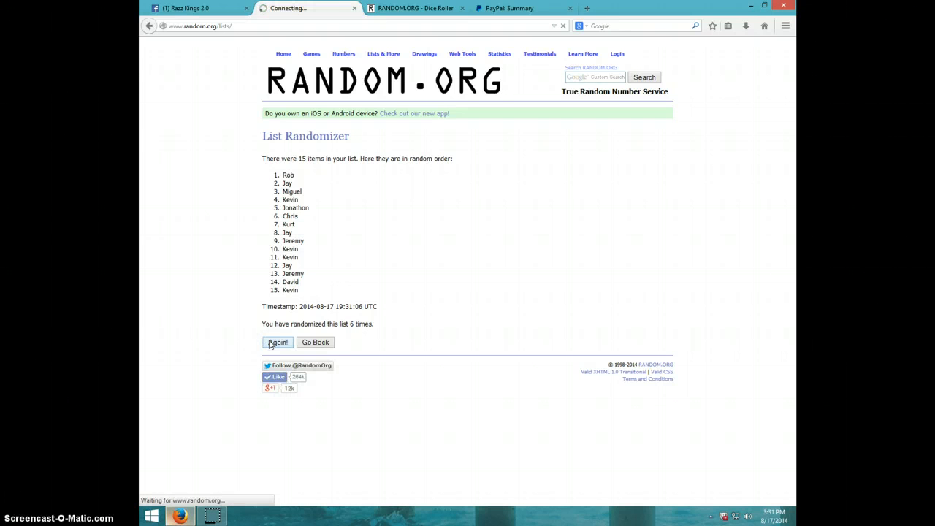
{"action": "left_click", "coordinate": [278, 342]}
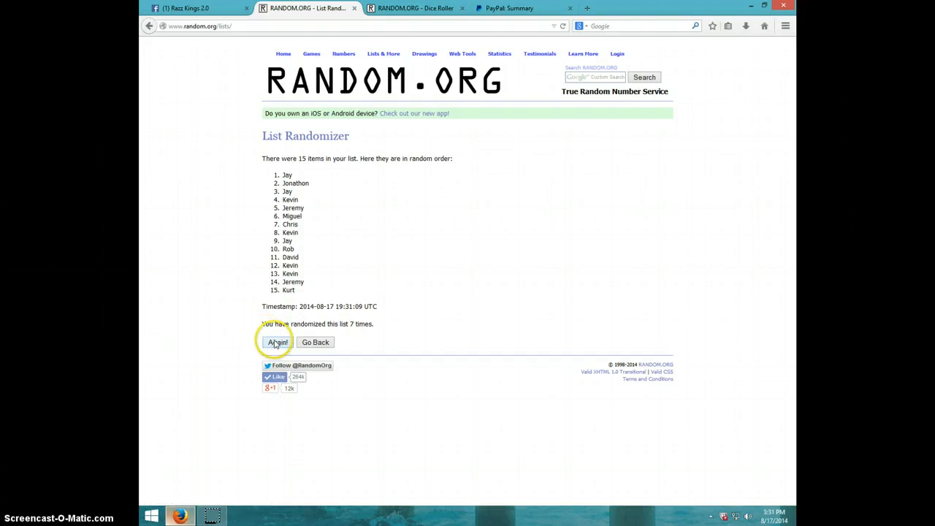
{"action": "left_click", "coordinate": [278, 342]}
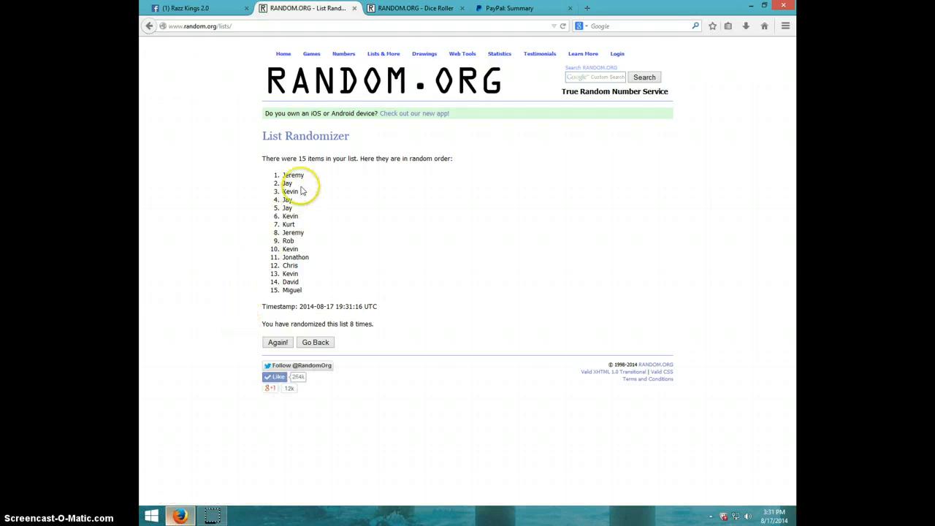
{"action": "mouse_move", "coordinate": [291, 304]}
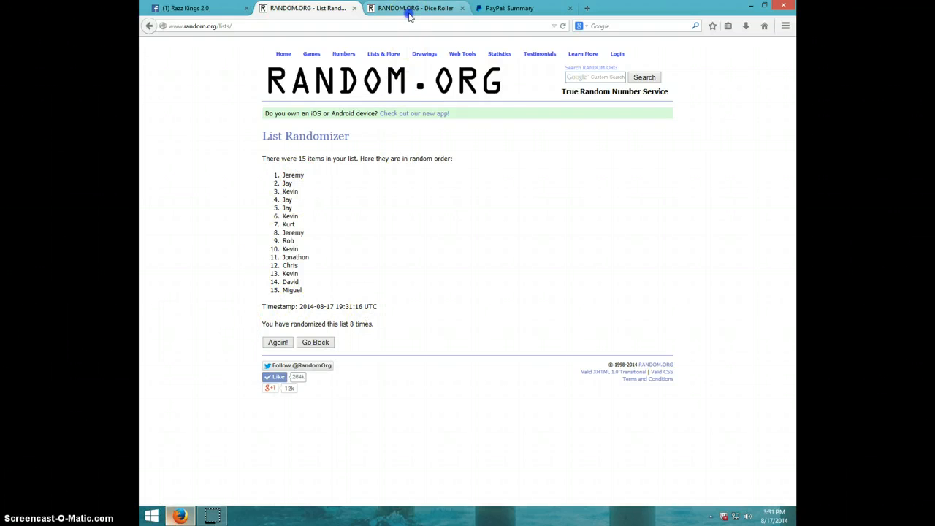
{"action": "left_click", "coordinate": [415, 8]}
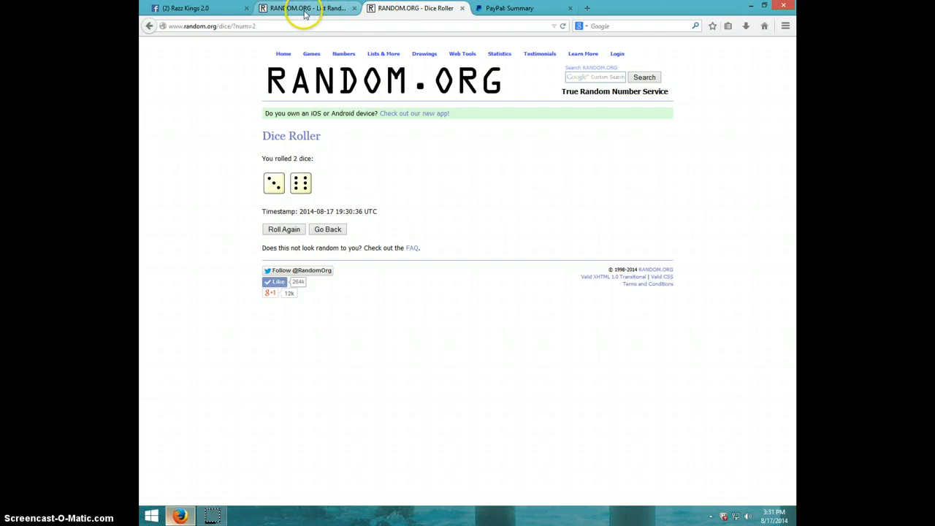
{"action": "left_click", "coordinate": [307, 8]}
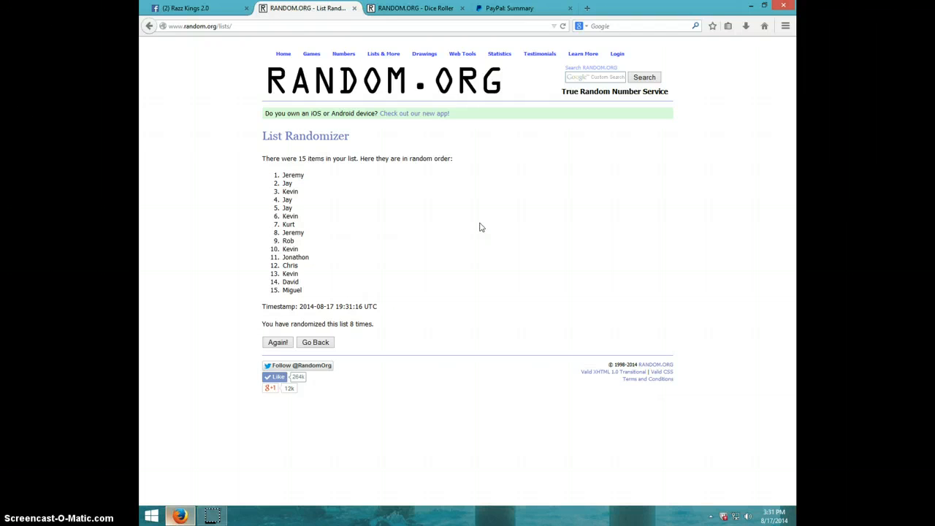
{"action": "mouse_move", "coordinate": [377, 329]}
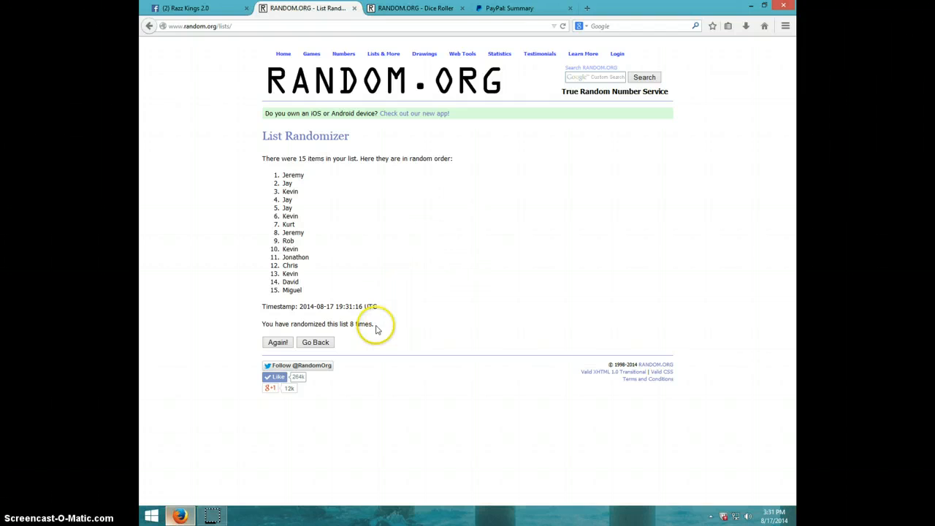
{"action": "mouse_move", "coordinate": [382, 328]}
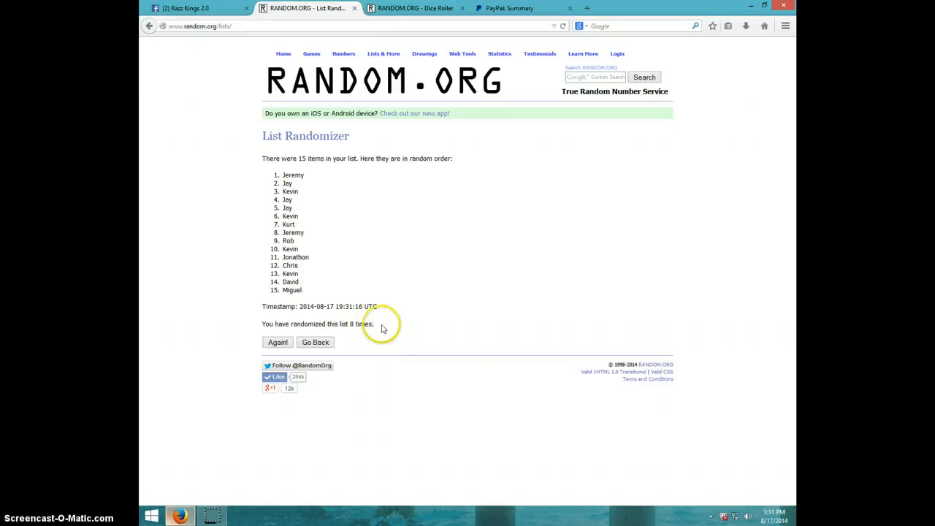
{"action": "mouse_move", "coordinate": [410, 17]}
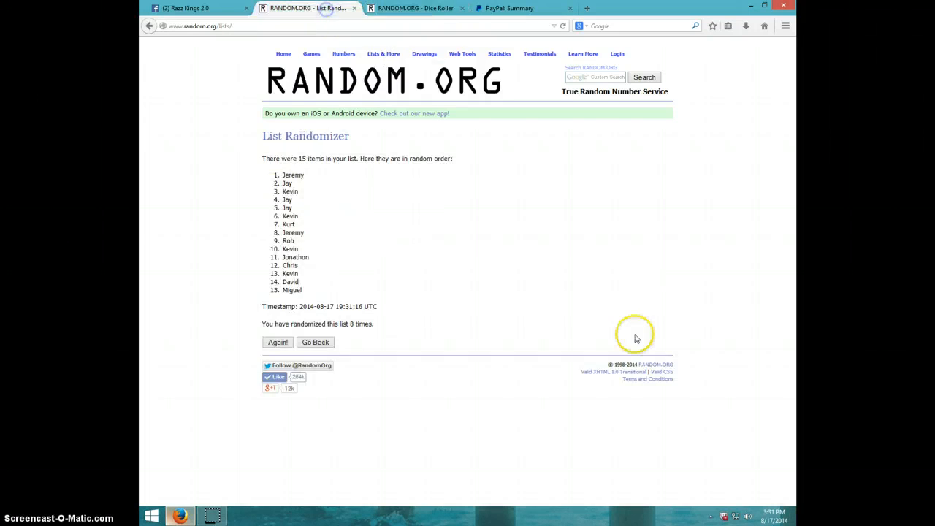
{"action": "left_click", "coordinate": [771, 515]}
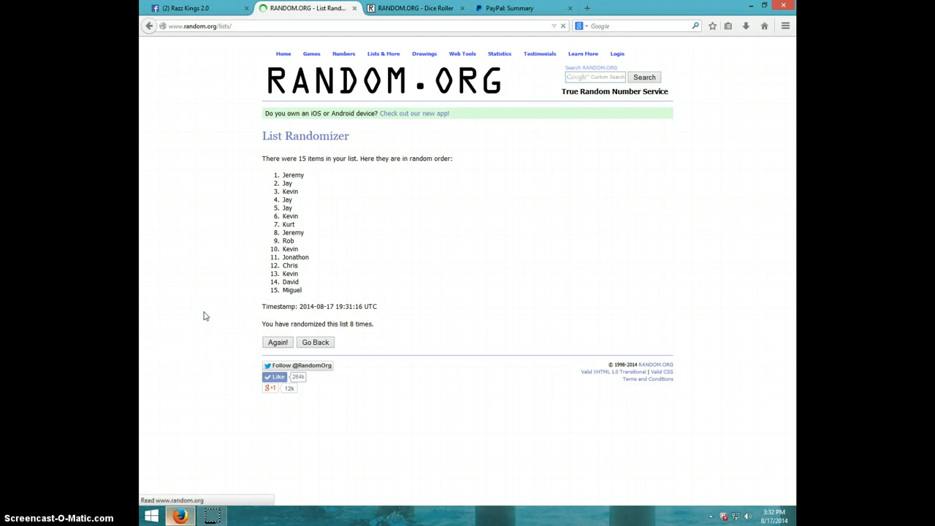
Shuffle the list a ninth time, select winner Jay at the top, and recheck the dice roll.
{"action": "left_click", "coordinate": [278, 342]}
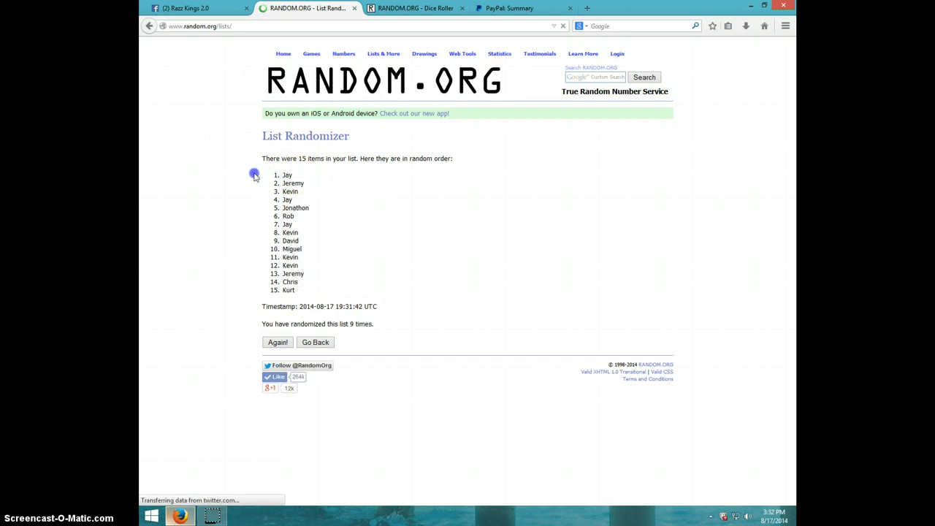
{"action": "double_click", "coordinate": [287, 174]}
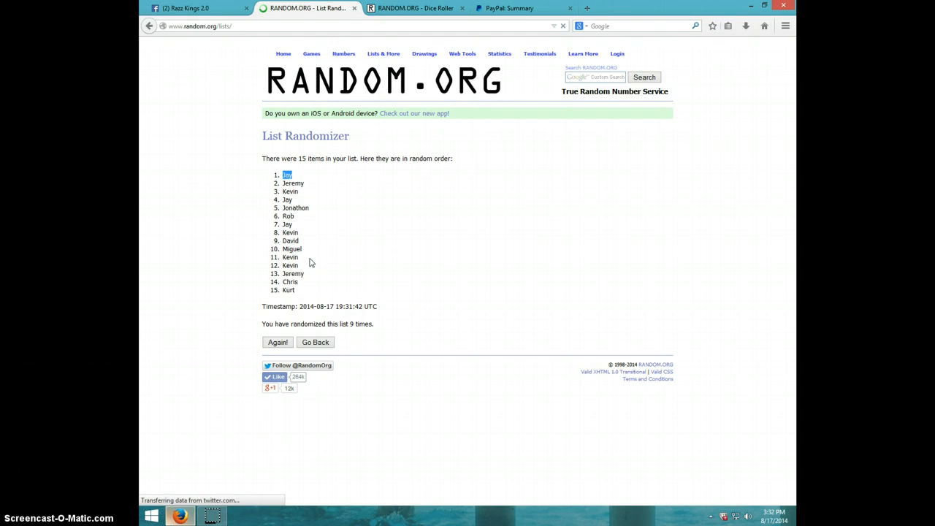
{"action": "mouse_move", "coordinate": [390, 268]}
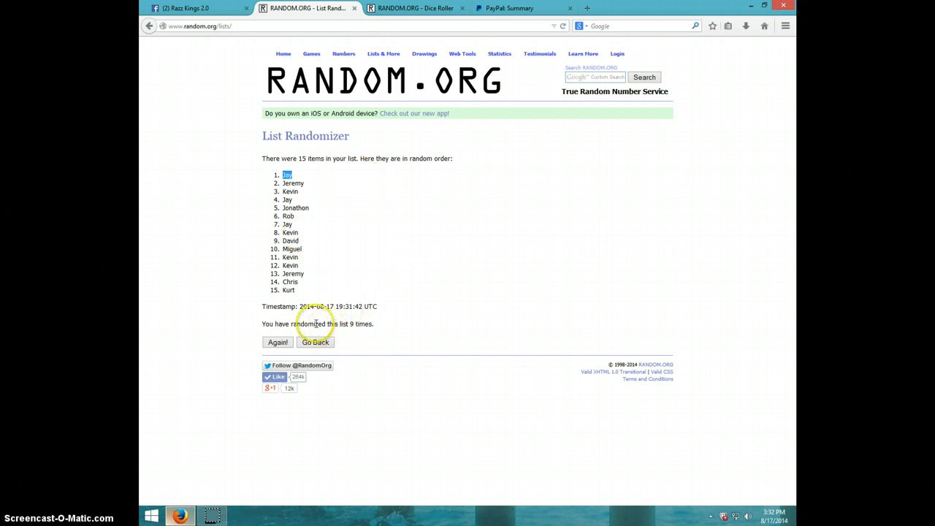
{"action": "mouse_move", "coordinate": [292, 278]}
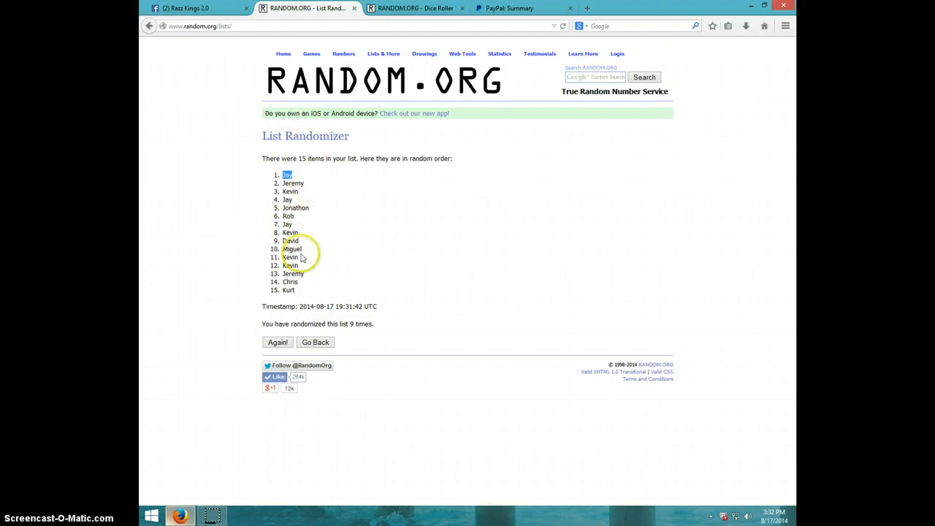
{"action": "mouse_move", "coordinate": [399, 24]}
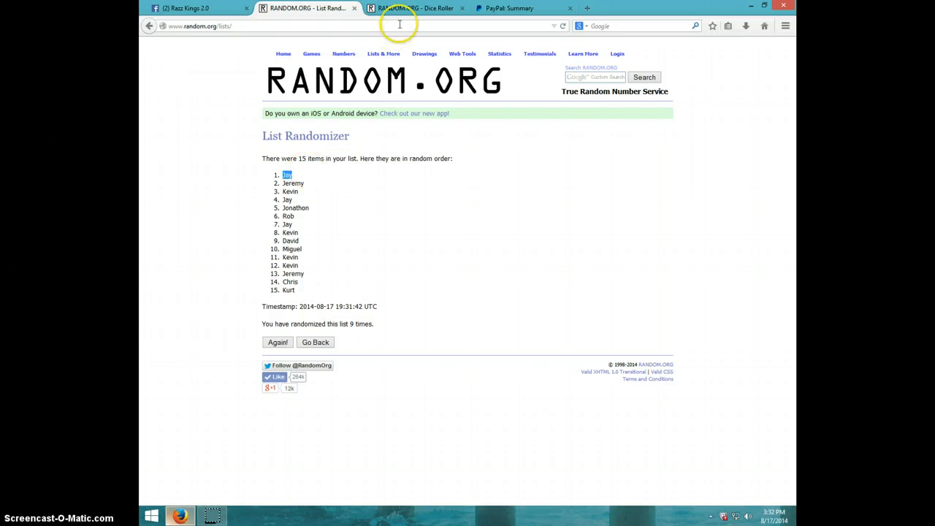
{"action": "left_click", "coordinate": [415, 8]}
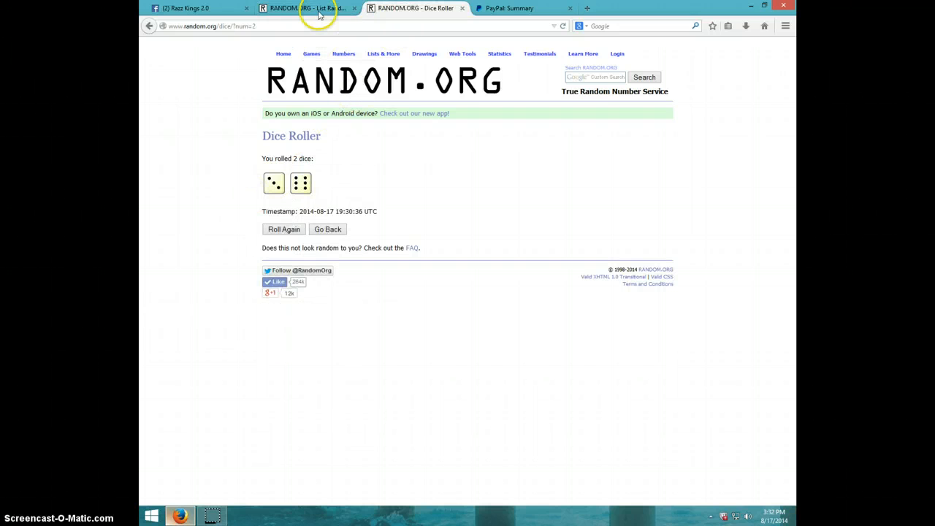
{"action": "left_click", "coordinate": [304, 8]}
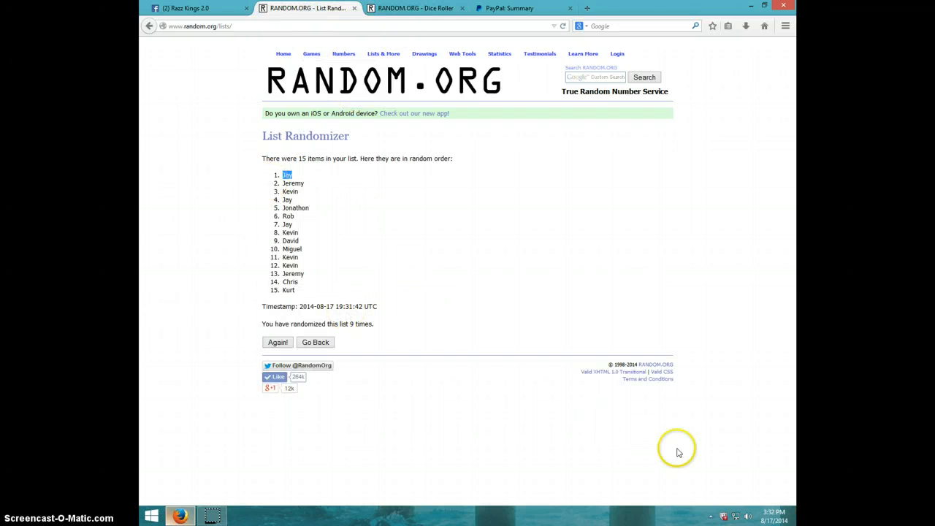
{"action": "left_click", "coordinate": [757, 521]}
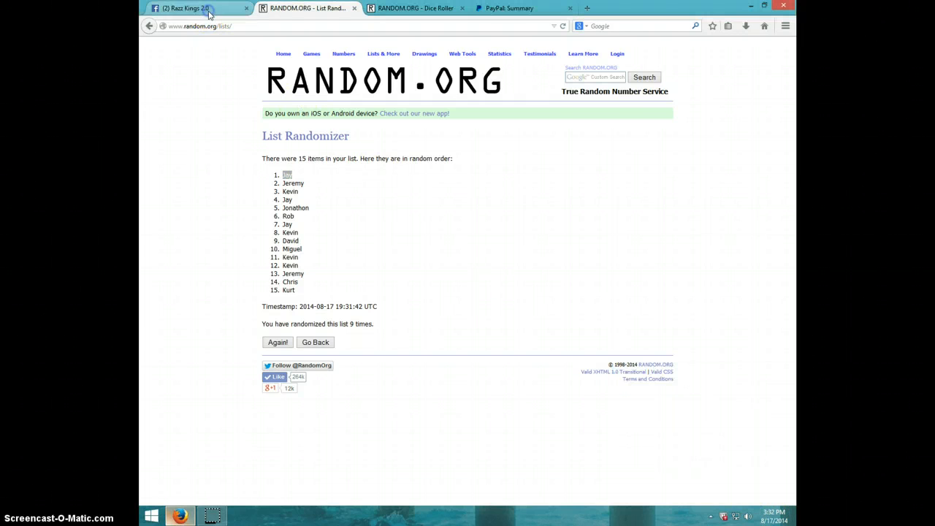
Type 'DONE' in the Facebook group post's comment box.
{"action": "left_click", "coordinate": [190, 8]}
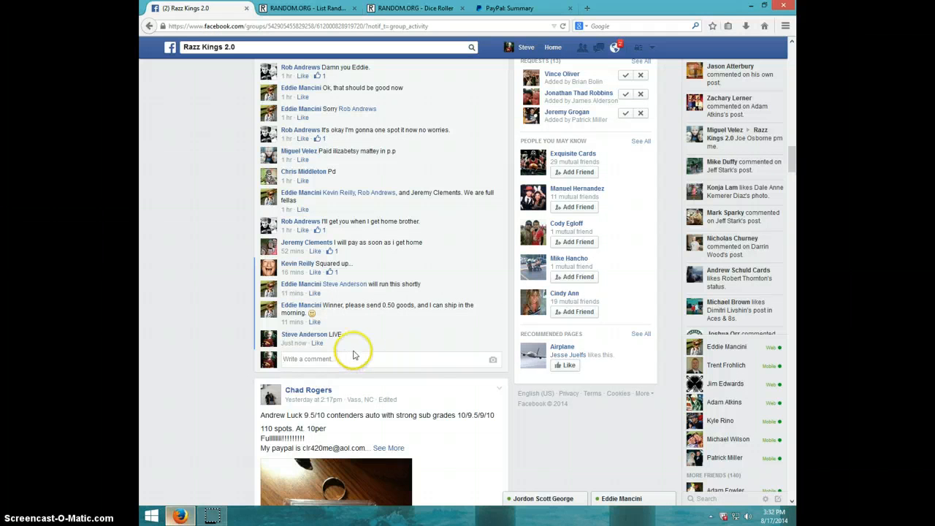
{"action": "type", "text": "D"}
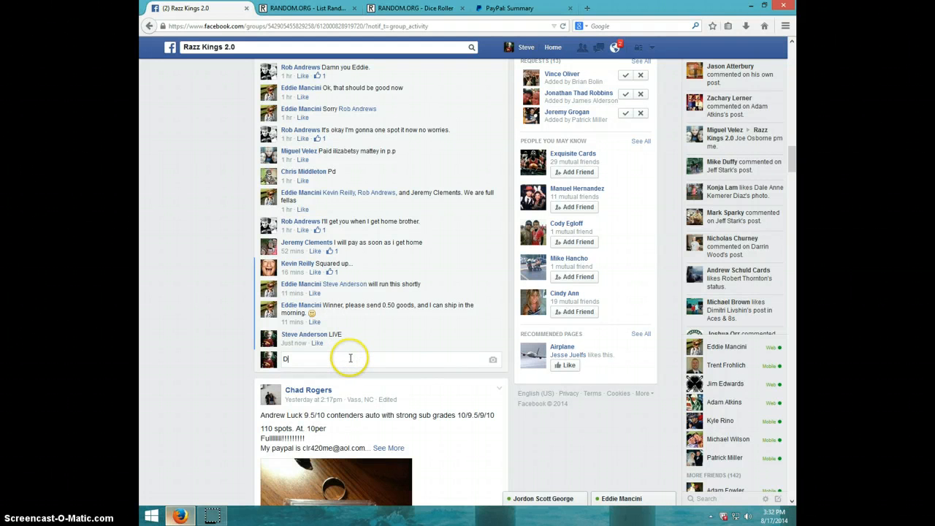
{"action": "type", "text": "ONE"}
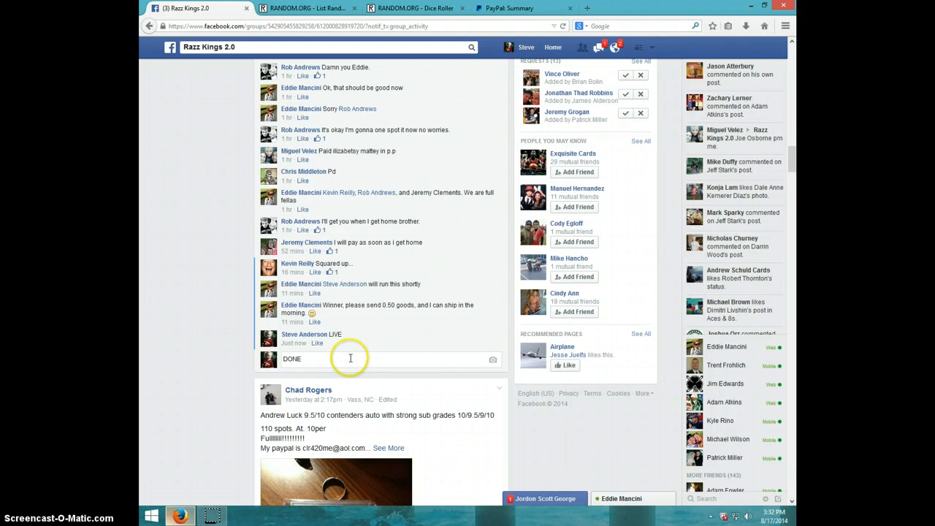